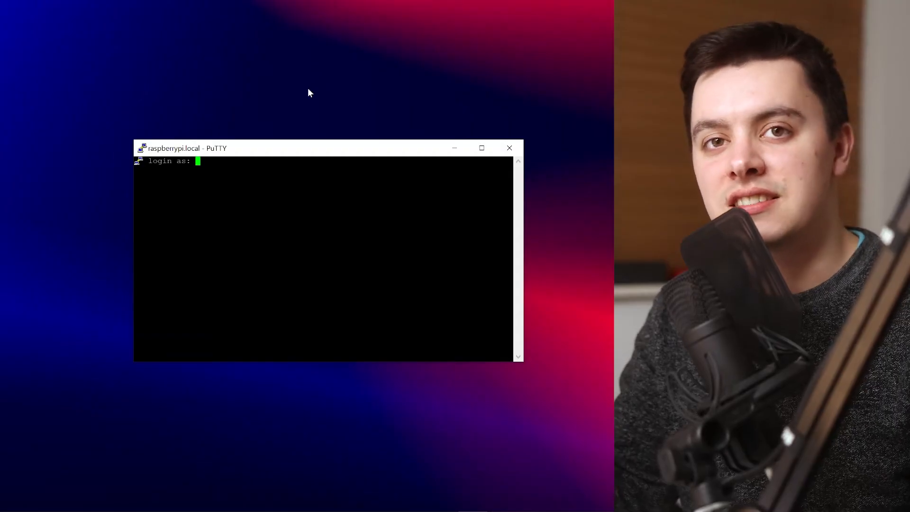
Log in as pi and run the curl install script until AdGuard Home reports its setup URL.
{"action": "type", "text": "pi"}
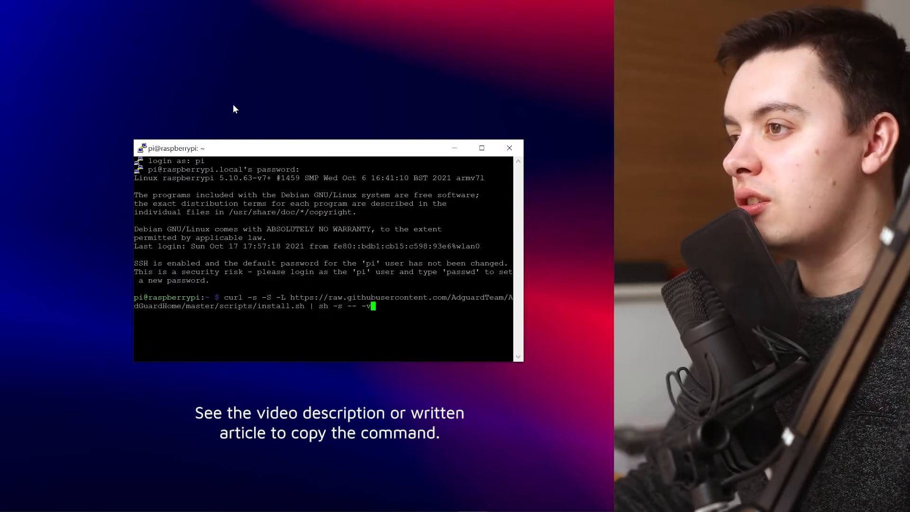
{"action": "key", "text": "Return"}
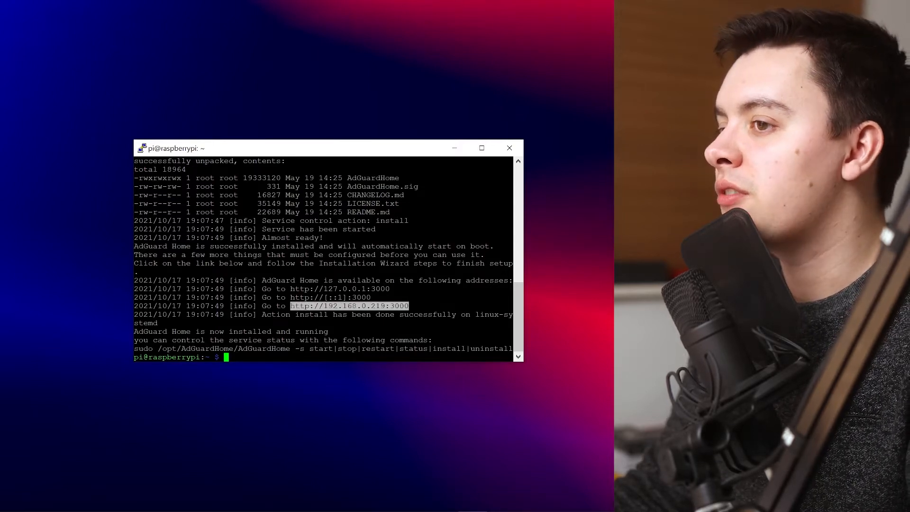
{"action": "key", "text": "ctrl+c"}
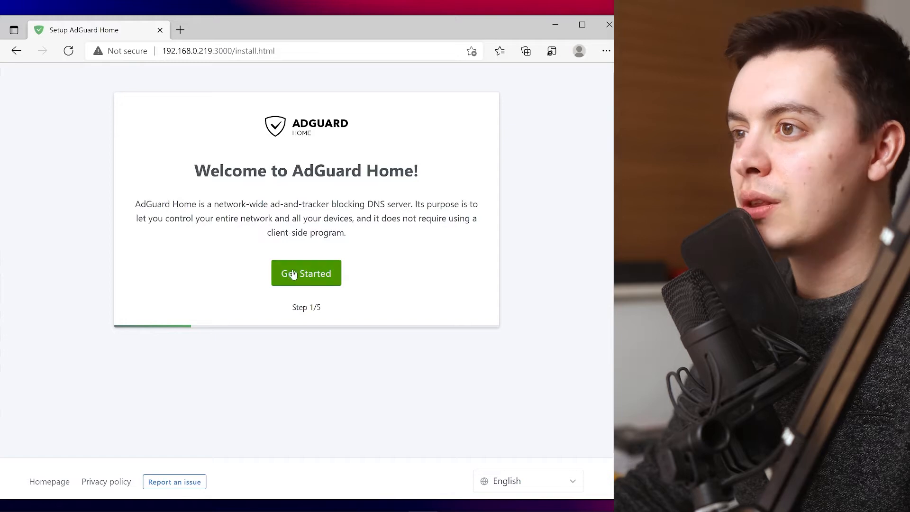
Begin the wizard with Get Started and review admin port 80 and DNS port 53.
{"action": "left_click", "coordinate": [306, 274]}
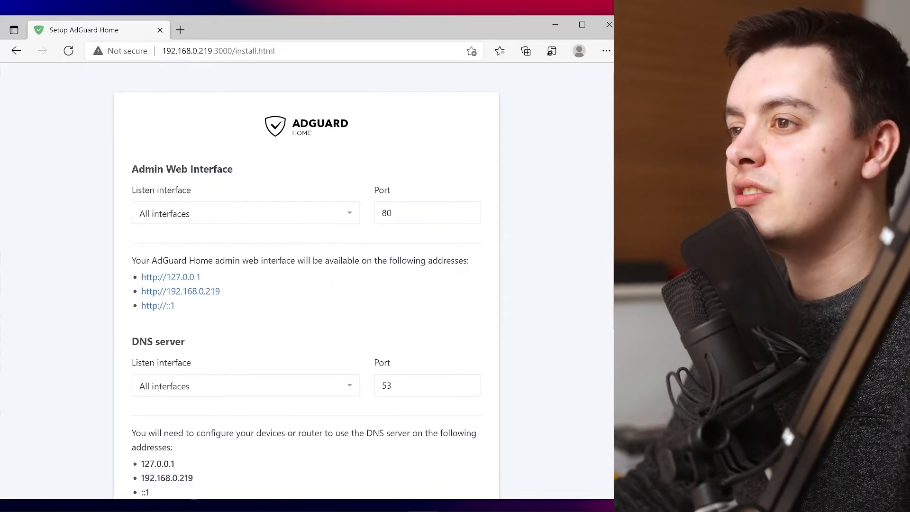
{"action": "scroll", "scroll_direction": "down", "scroll_amount": 3}
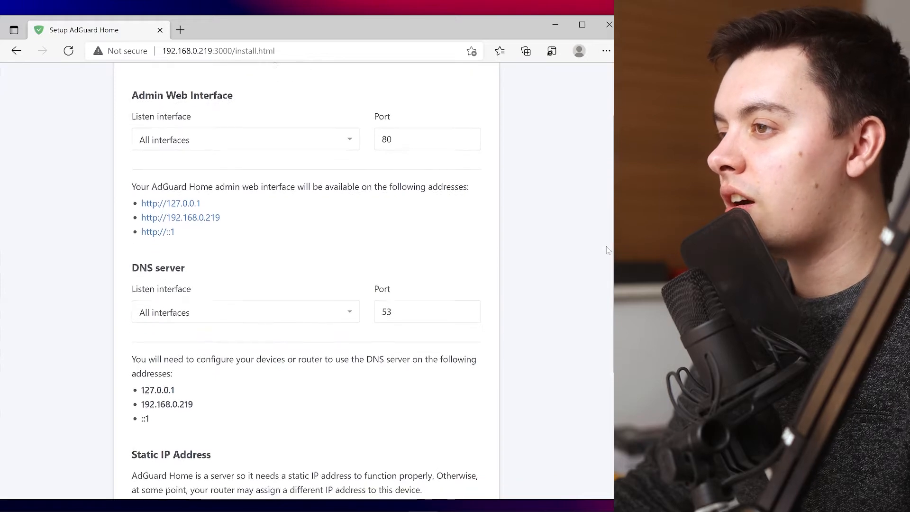
{"action": "scroll", "scroll_direction": "down", "scroll_amount": 3}
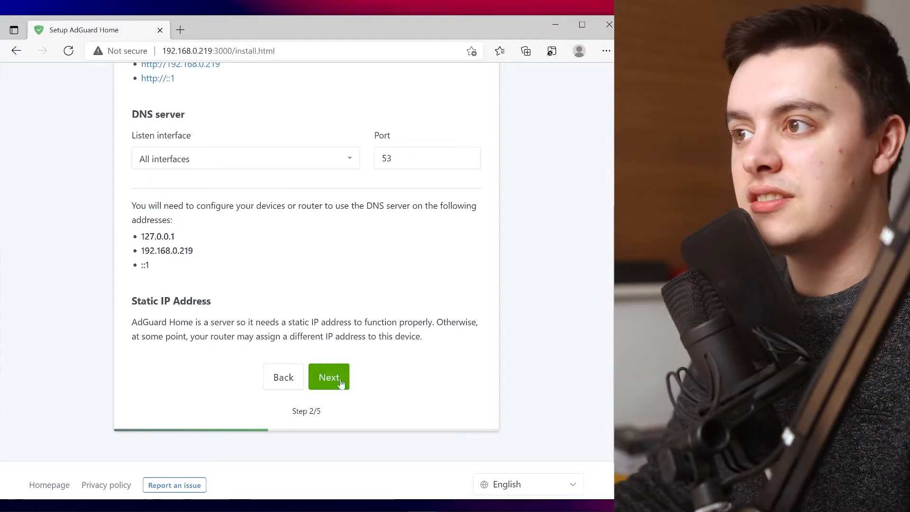
Accept the default listening ports and set admin username pi with its password.
{"action": "left_click", "coordinate": [330, 376]}
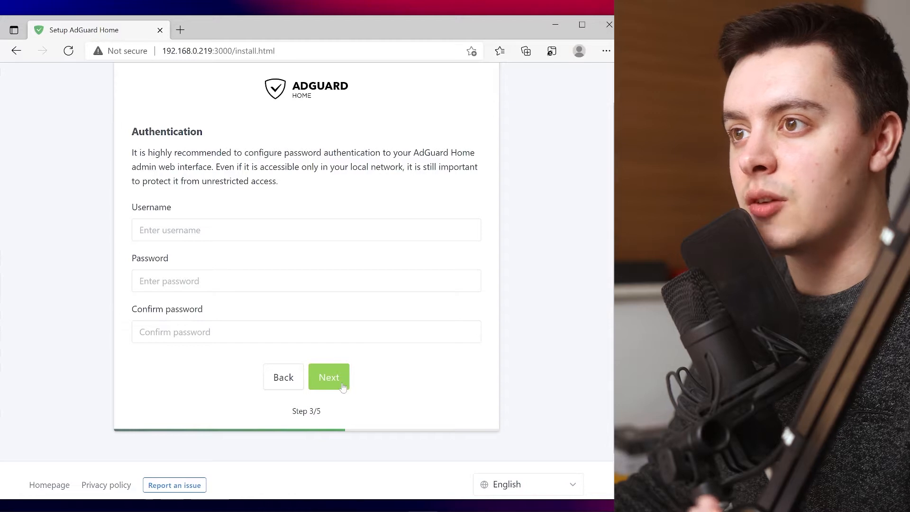
{"action": "left_click", "coordinate": [307, 229]}
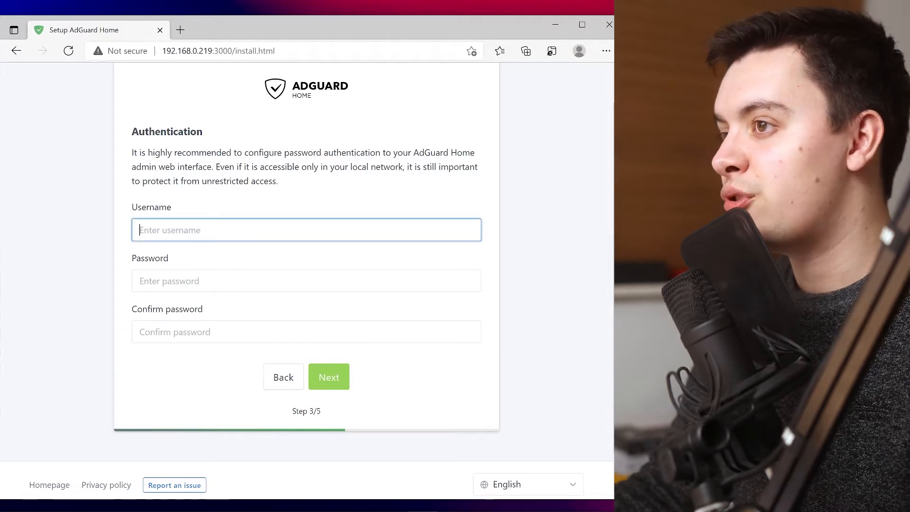
{"action": "type", "text": "pi"}
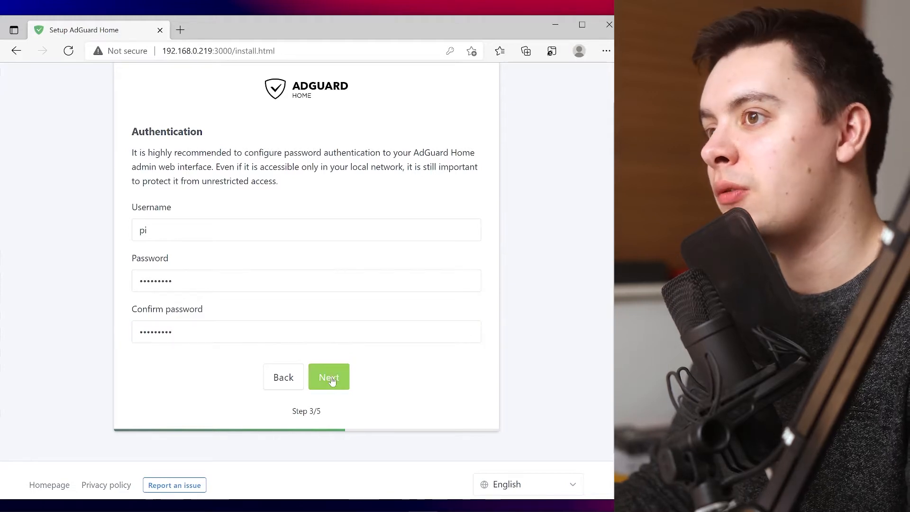
{"action": "left_click", "coordinate": [328, 376]}
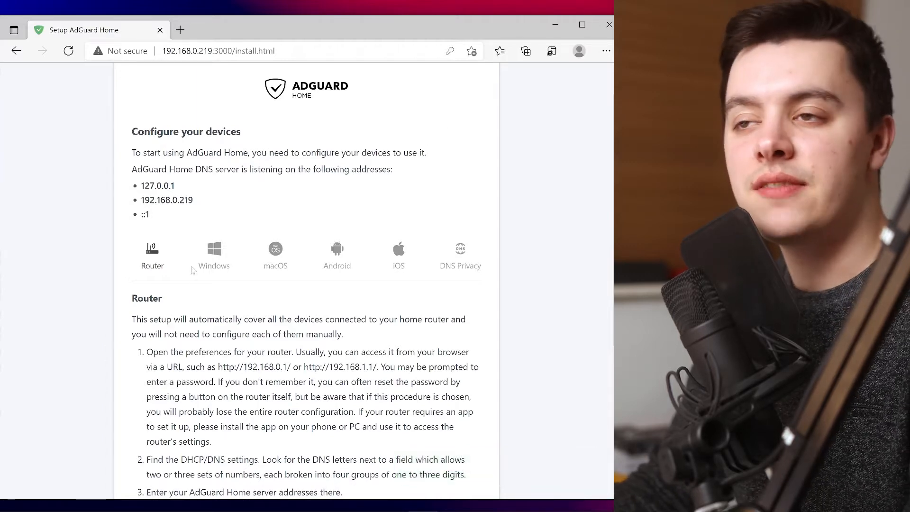
{"action": "left_click", "coordinate": [275, 254]}
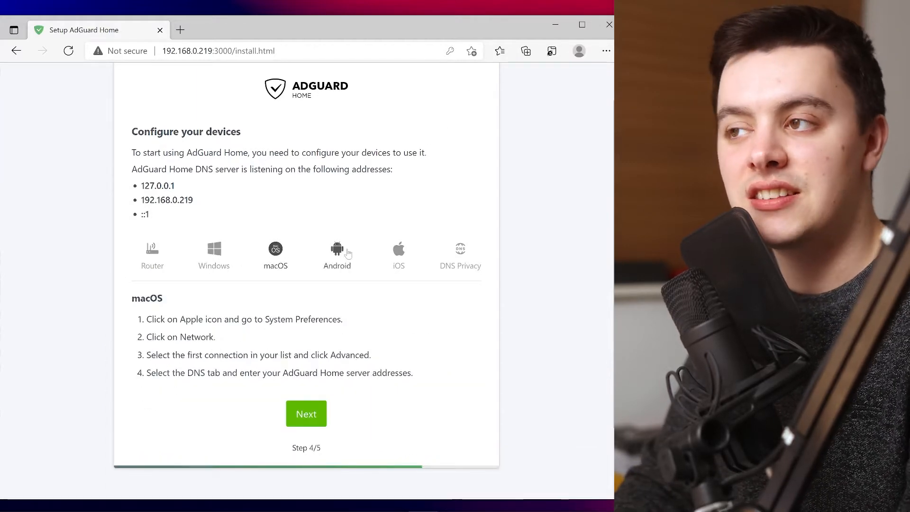
{"action": "left_click", "coordinate": [399, 255]}
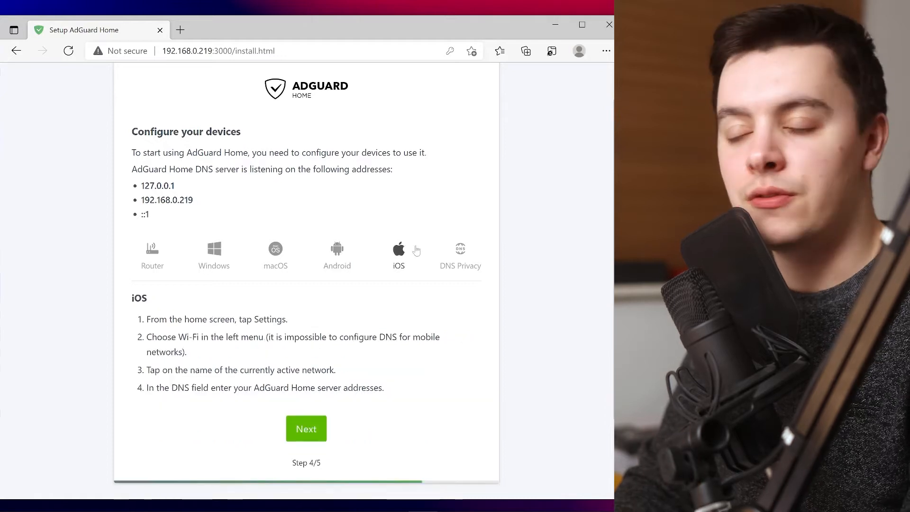
{"action": "left_click", "coordinate": [460, 254]}
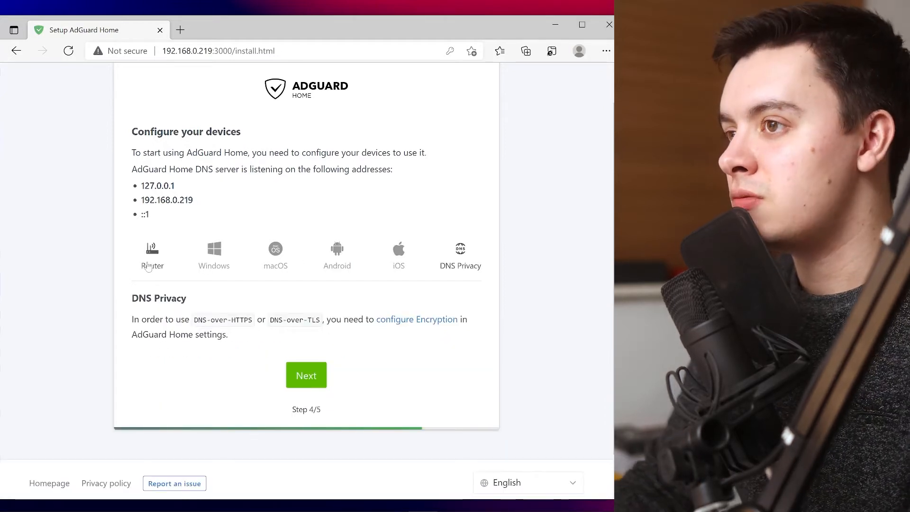
{"action": "left_click", "coordinate": [152, 255]}
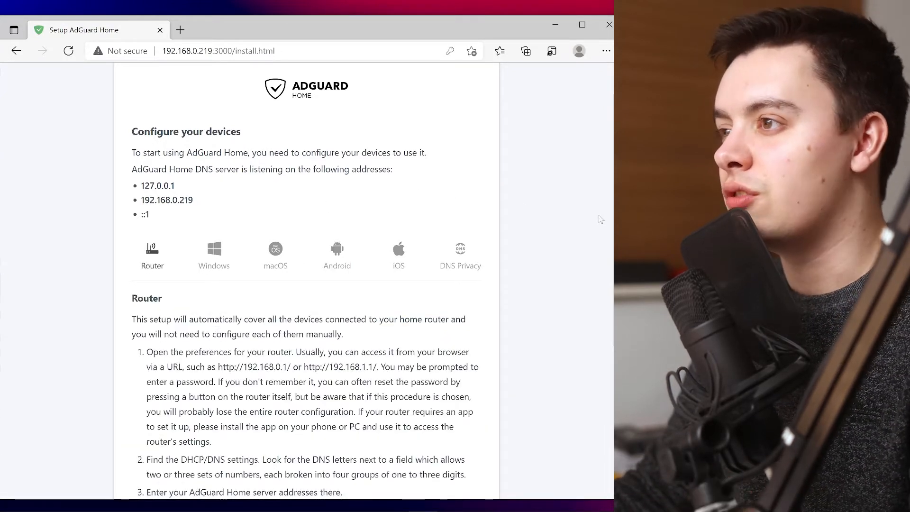
{"action": "scroll", "scroll_direction": "down", "scroll_amount": 3}
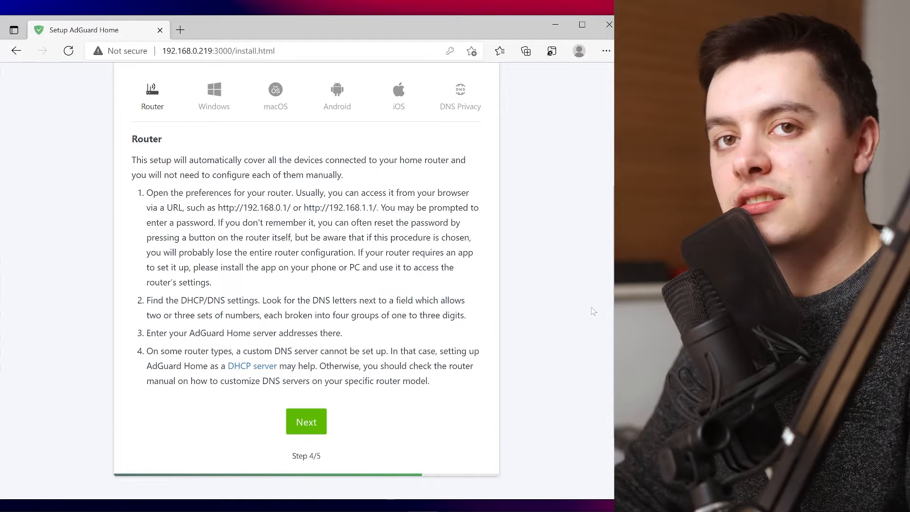
{"action": "mouse_move", "coordinate": [307, 421]}
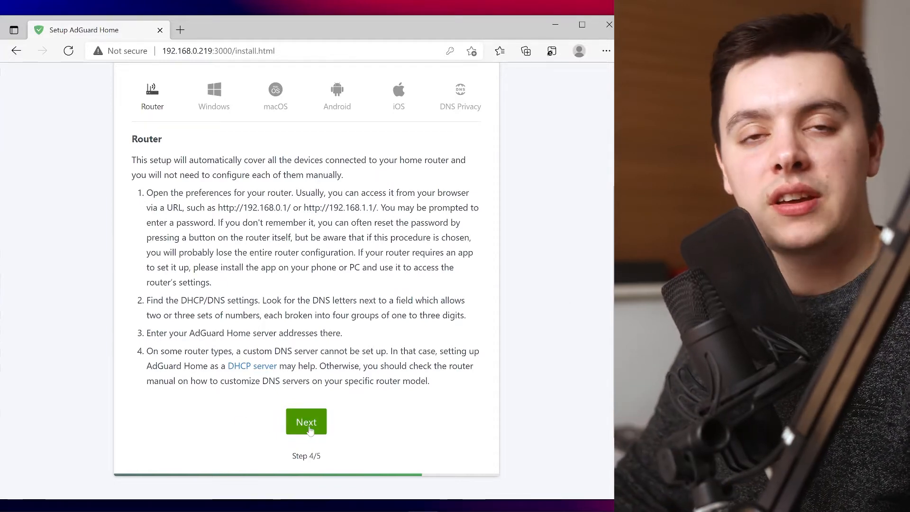
Complete the wizard, open the dashboard and sign in as pi.
{"action": "left_click", "coordinate": [306, 421]}
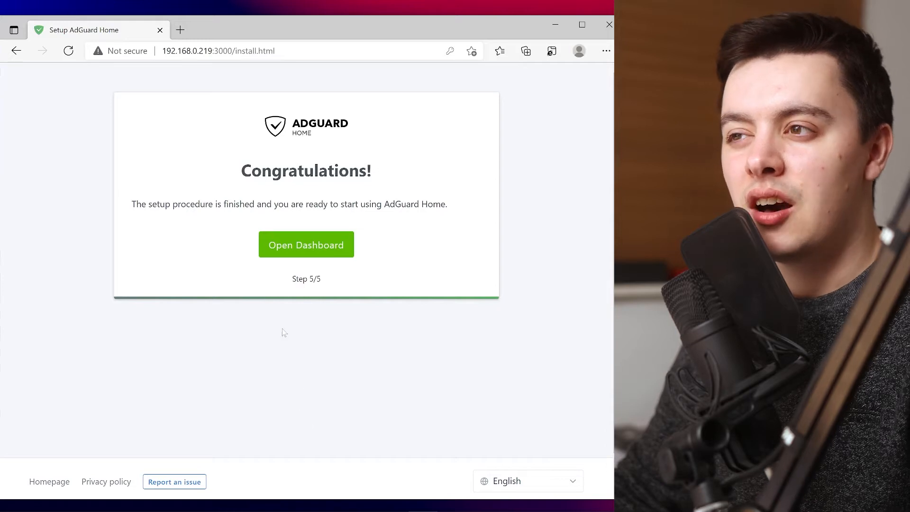
{"action": "left_click", "coordinate": [307, 245]}
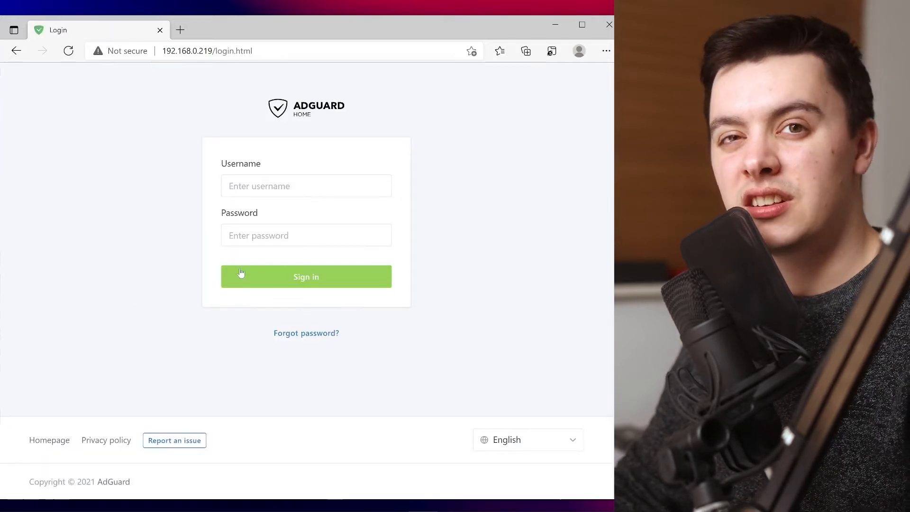
{"action": "left_click", "coordinate": [307, 185]}
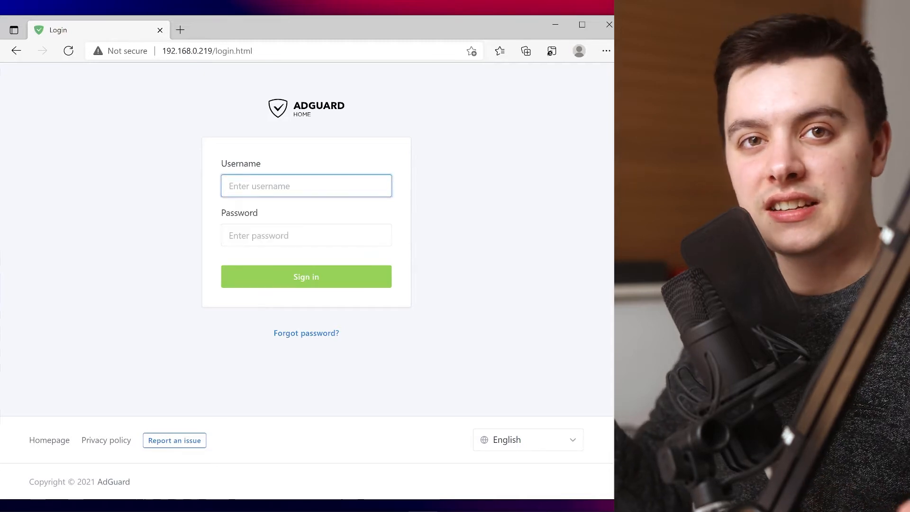
{"action": "type", "text": "pi"}
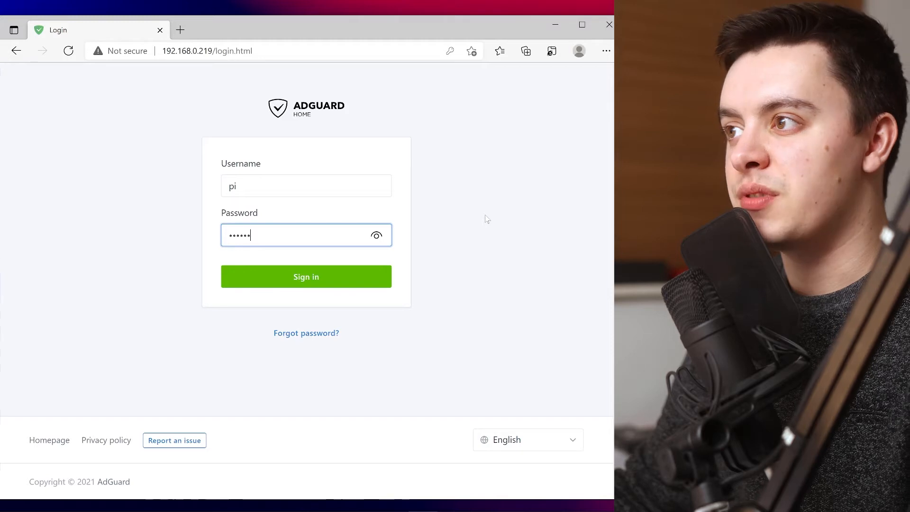
{"action": "left_click", "coordinate": [306, 276]}
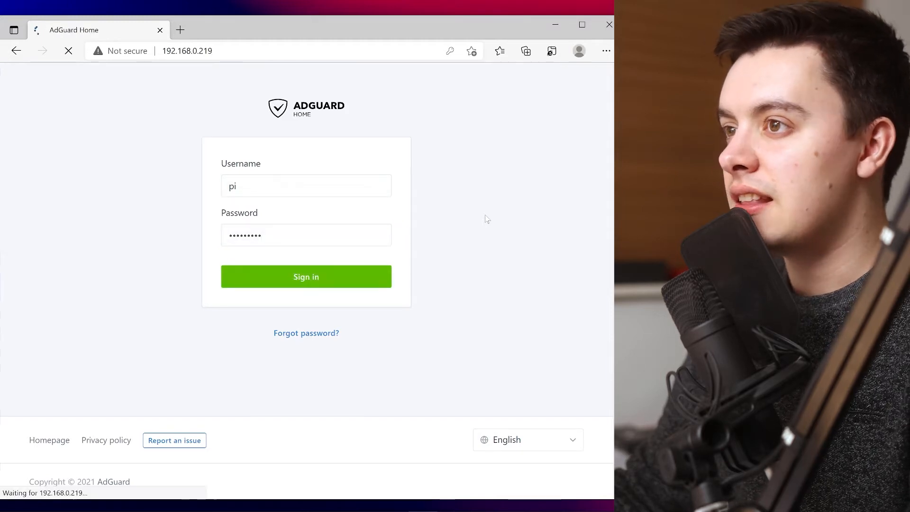
{"action": "left_click", "coordinate": [306, 275]}
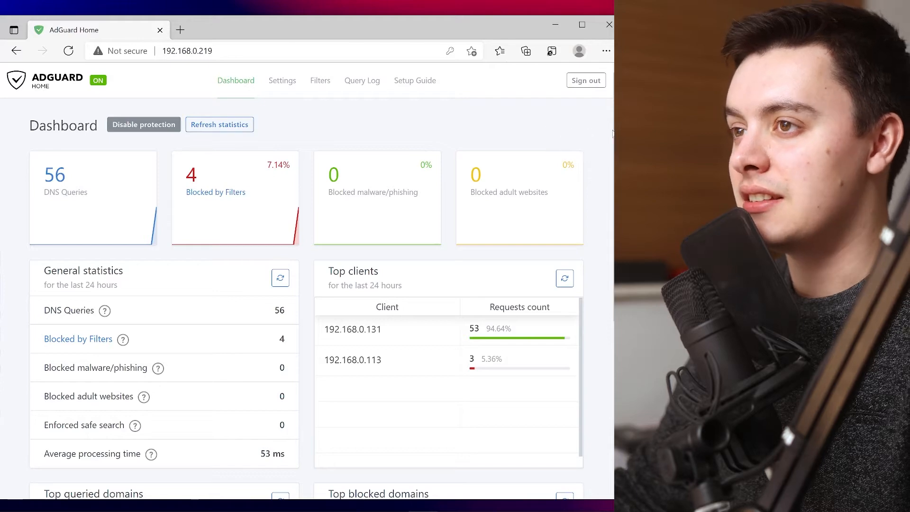
{"action": "scroll", "scroll_direction": "down", "scroll_amount": 3}
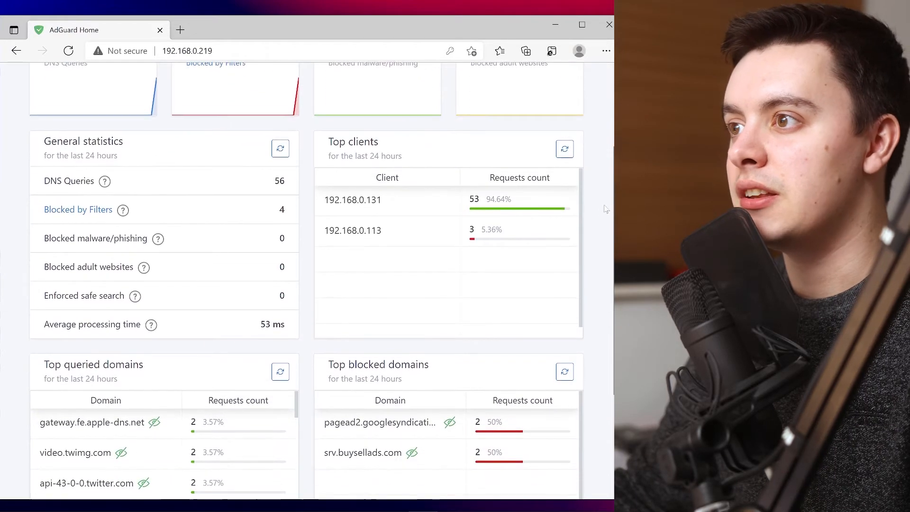
{"action": "scroll", "scroll_direction": "down", "scroll_amount": 3}
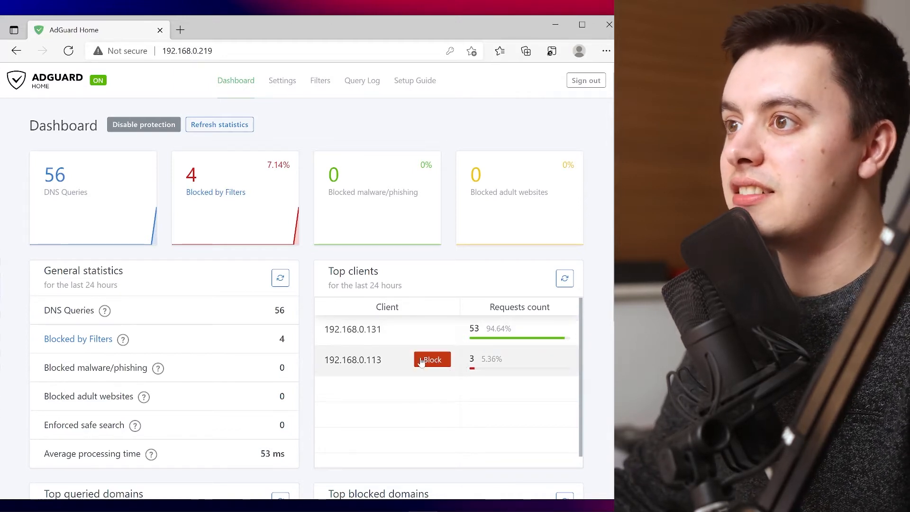
{"action": "scroll", "scroll_direction": "down", "scroll_amount": 3}
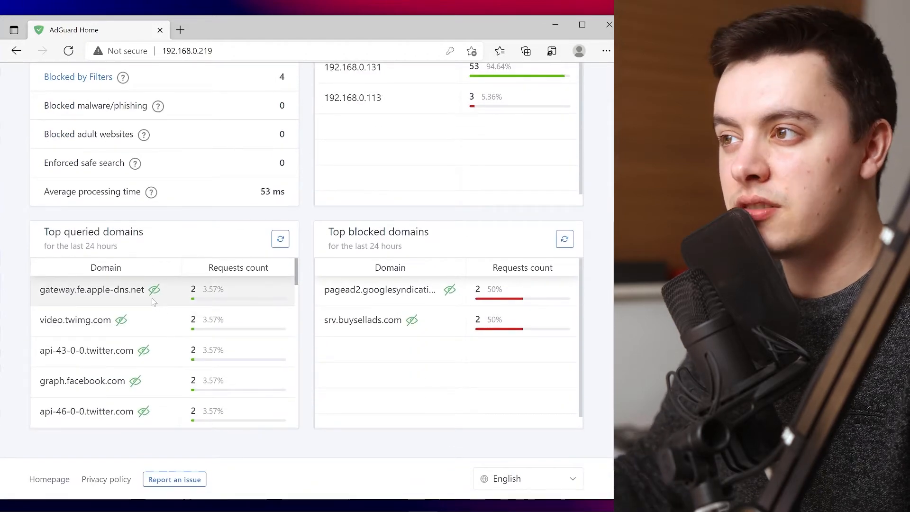
{"action": "mouse_move", "coordinate": [122, 324]}
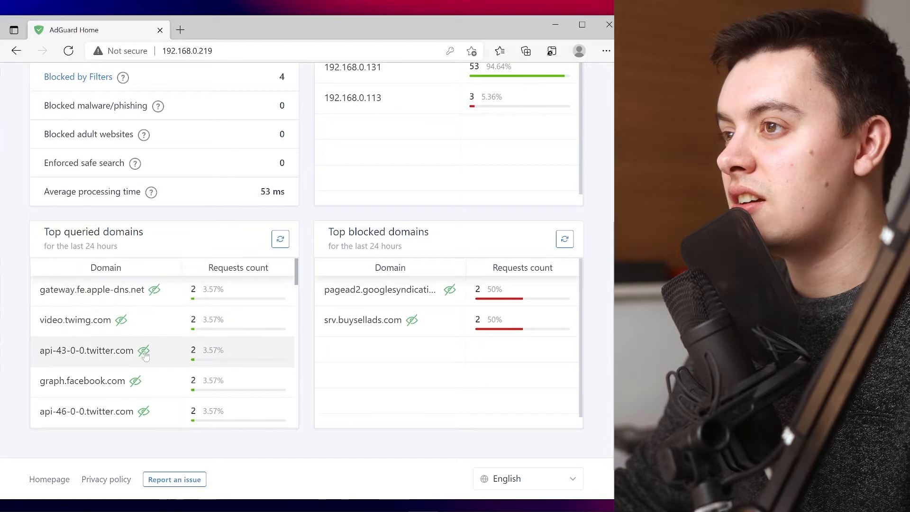
{"action": "mouse_move", "coordinate": [411, 325]}
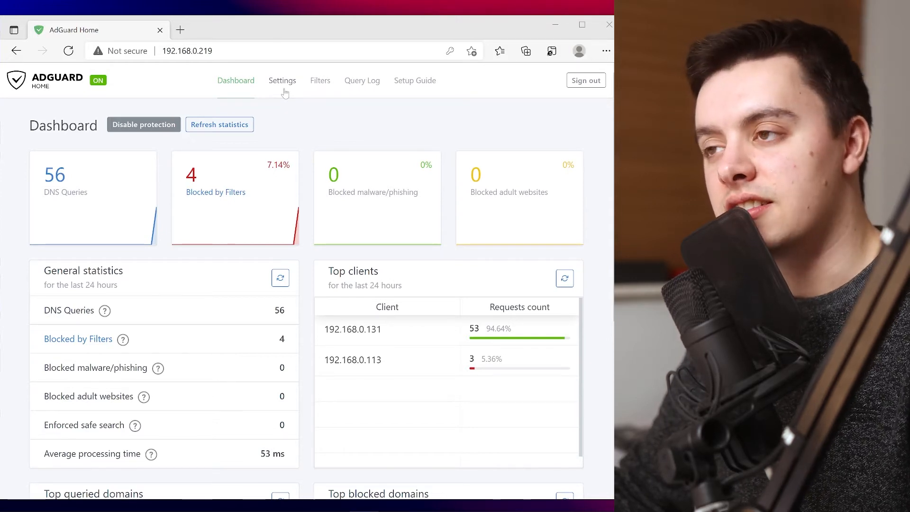
Review the General settings page, then move to DNS settings with the Quad9 upstream.
{"action": "left_click", "coordinate": [283, 80]}
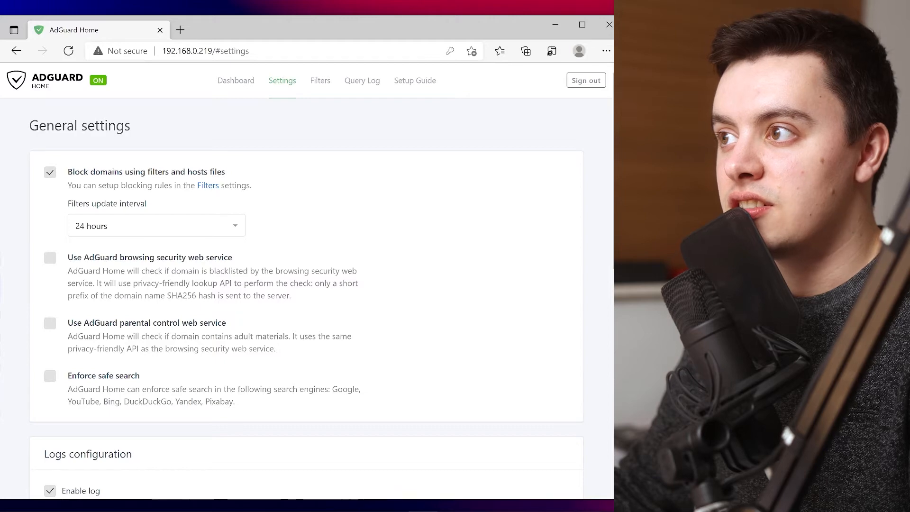
{"action": "scroll", "scroll_direction": "down", "scroll_amount": 3}
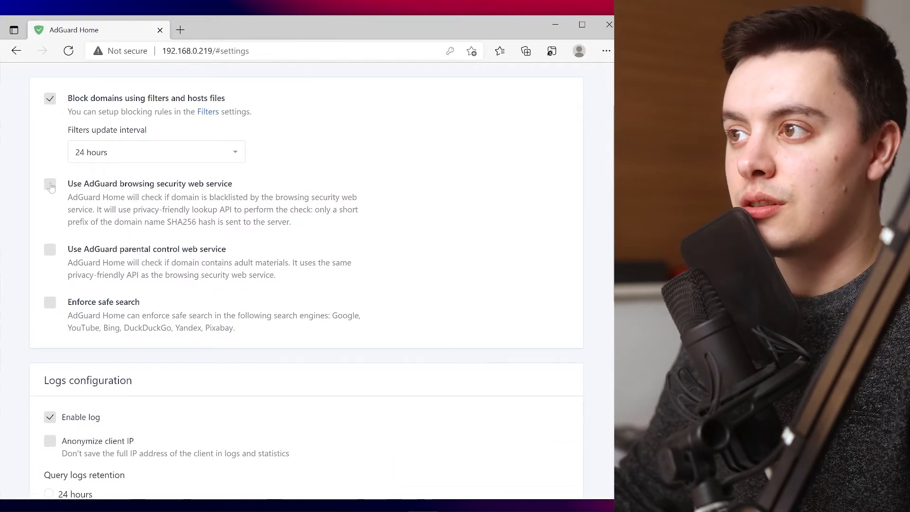
{"action": "left_click", "coordinate": [49, 184]}
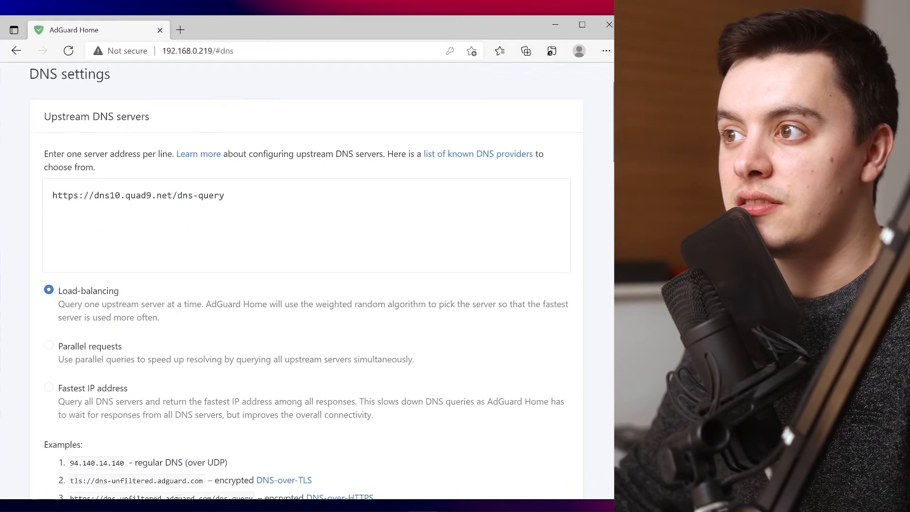
{"action": "scroll", "scroll_direction": "down", "scroll_amount": 3}
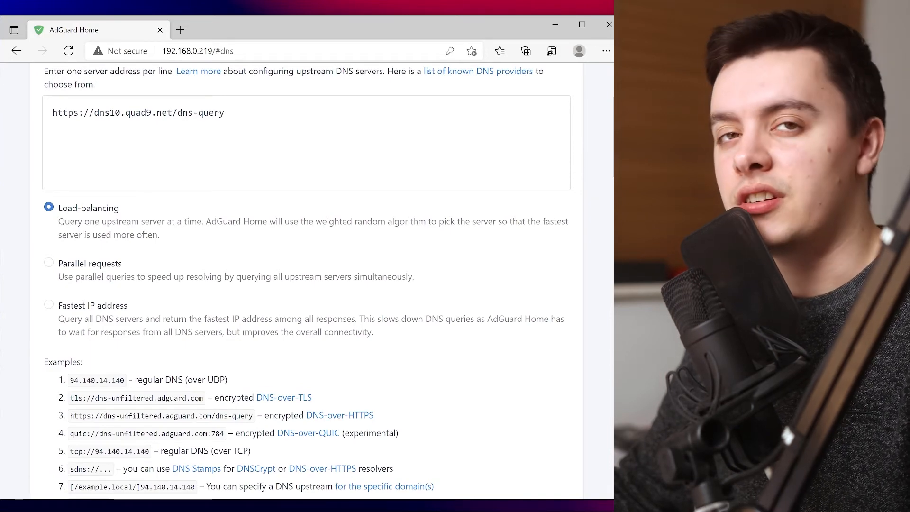
{"action": "scroll", "scroll_direction": "down", "scroll_amount": 3}
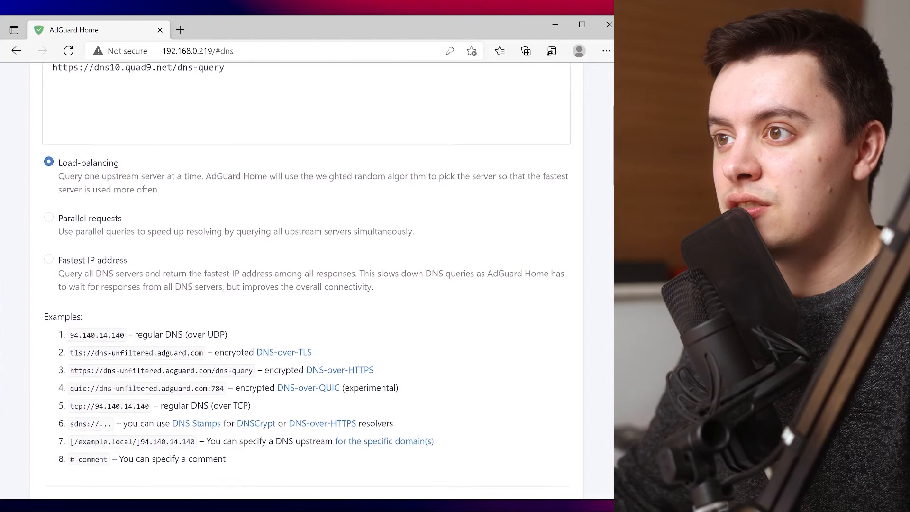
{"action": "scroll", "scroll_direction": "down", "scroll_amount": 3}
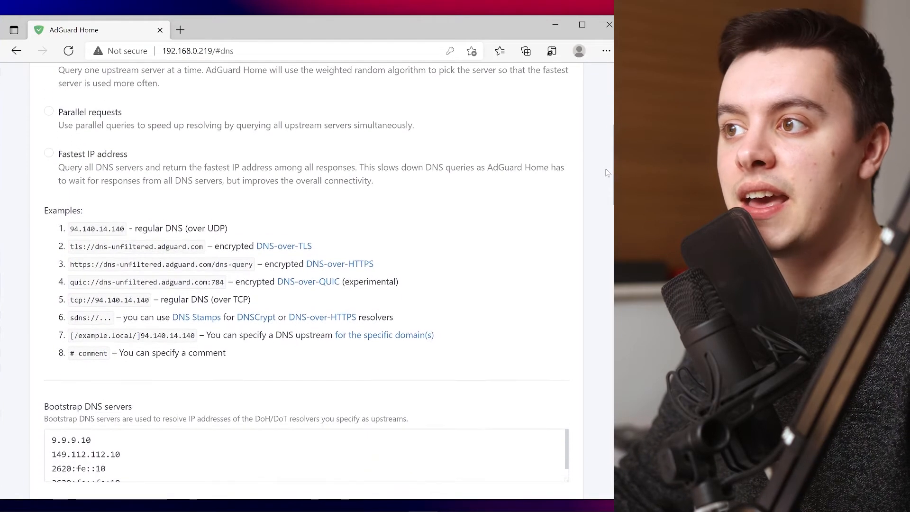
{"action": "scroll", "scroll_direction": "down", "scroll_amount": 3}
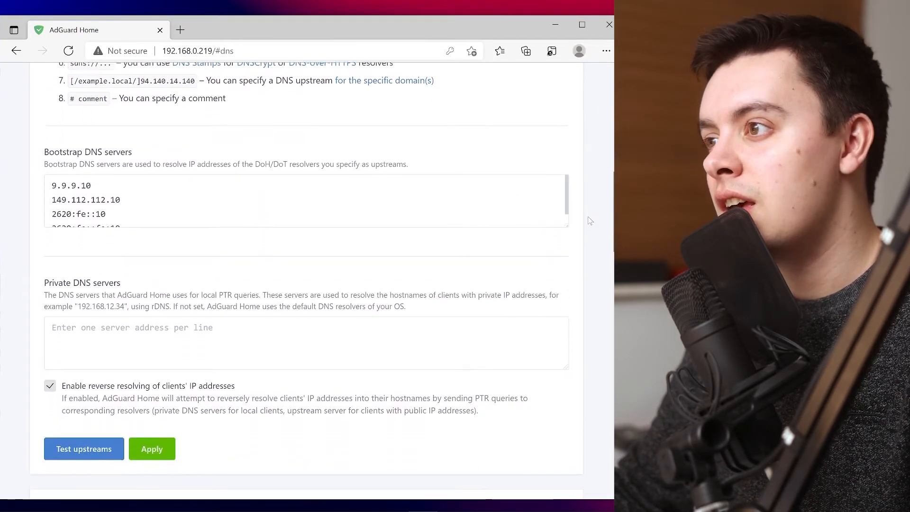
{"action": "scroll", "scroll_direction": "down", "scroll_amount": 3}
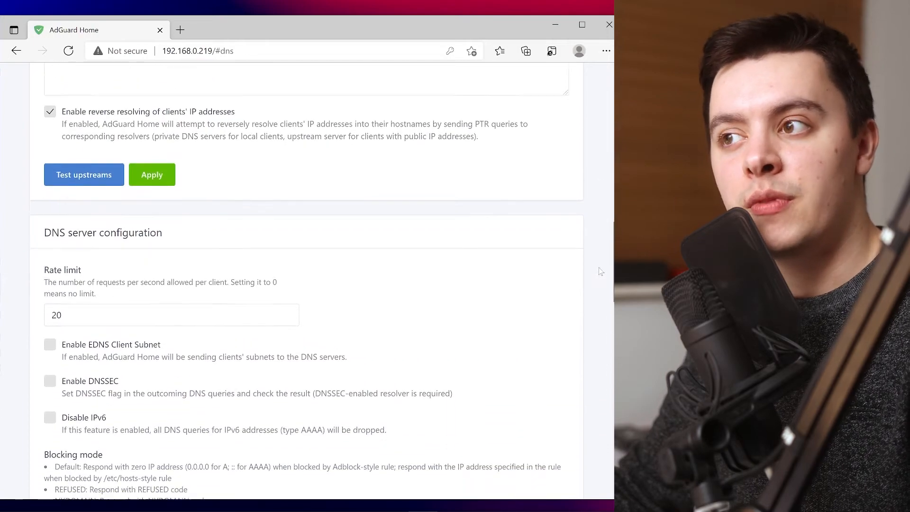
{"action": "scroll", "scroll_direction": "down", "scroll_amount": 3}
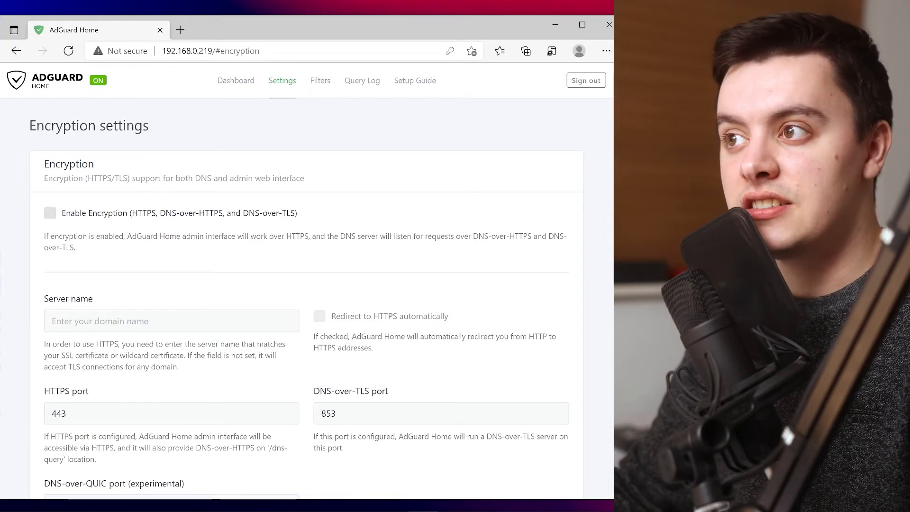
Look over the Encryption settings and then the DHCP settings page.
{"action": "scroll", "scroll_direction": "down", "scroll_amount": 3}
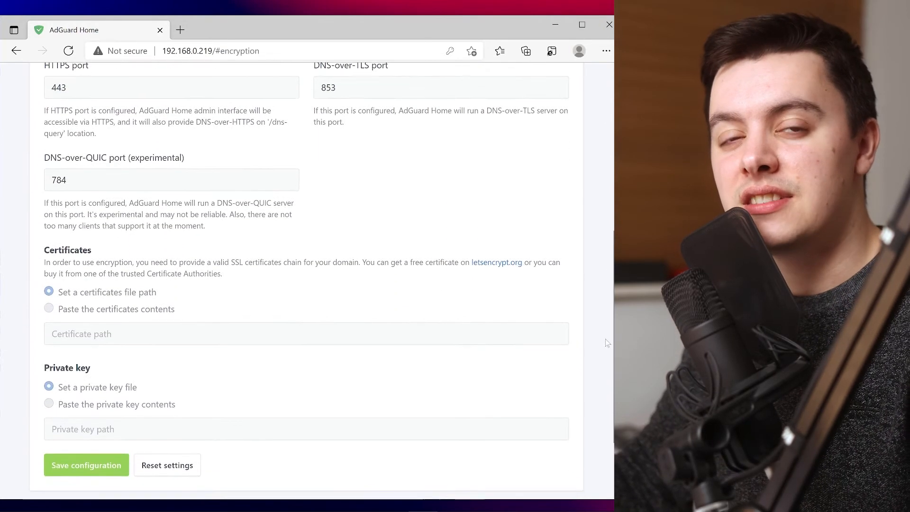
{"action": "scroll", "scroll_direction": "up", "scroll_amount": 3}
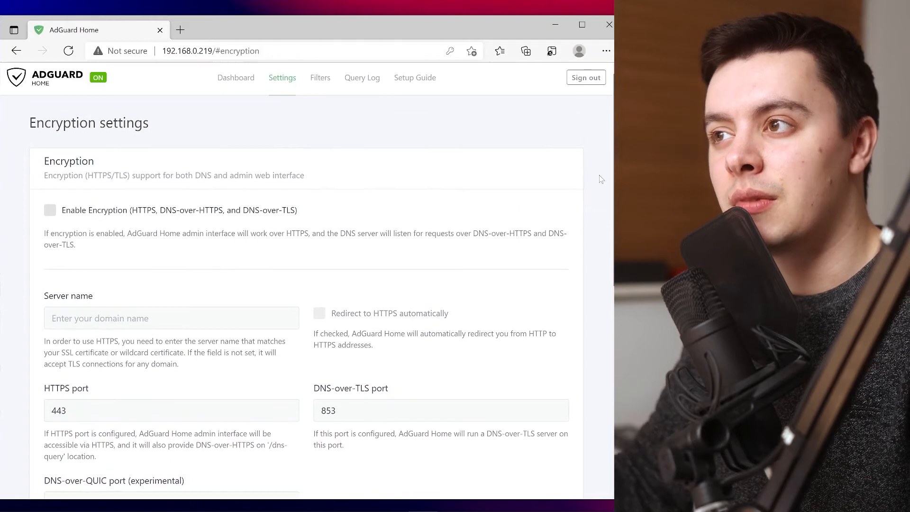
{"action": "left_click", "coordinate": [283, 77]}
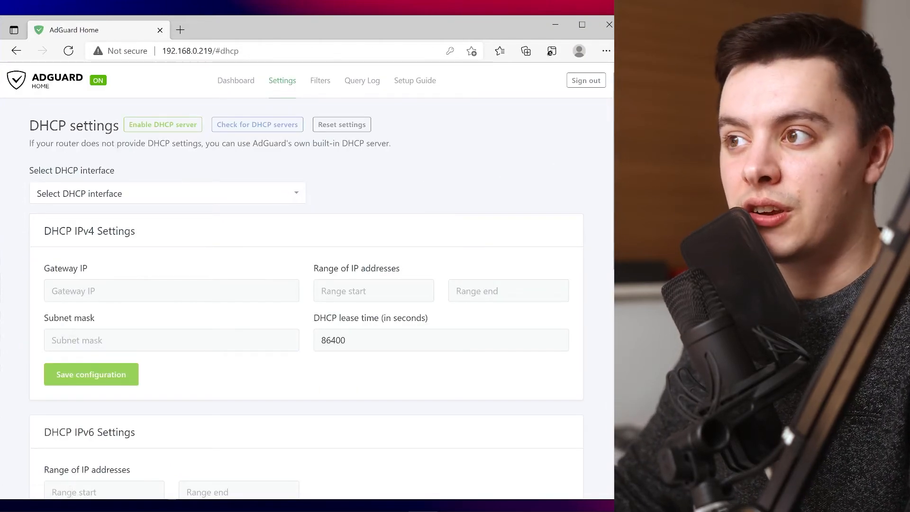
{"action": "scroll", "scroll_direction": "down", "scroll_amount": 3}
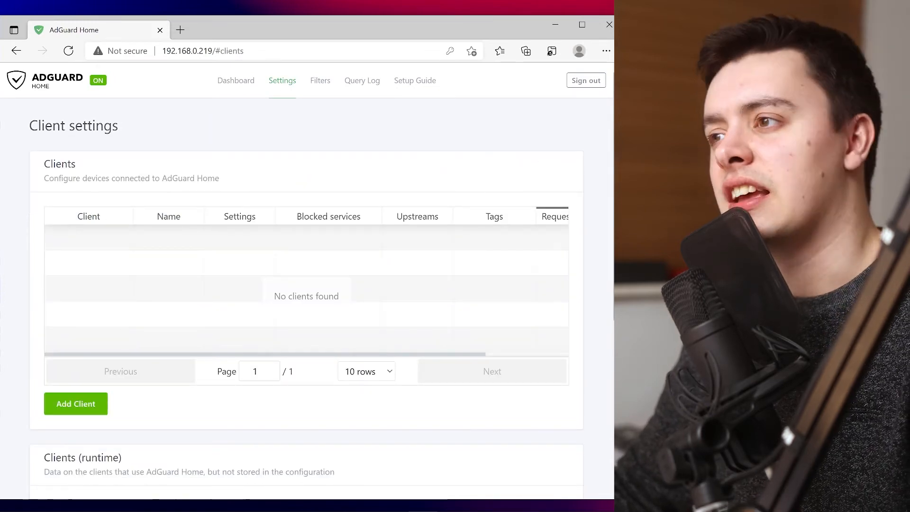
Draft a client tagged device_pc with identifier 192.168.0.113 and view its service-blocking options.
{"action": "scroll", "scroll_direction": "down", "scroll_amount": 3}
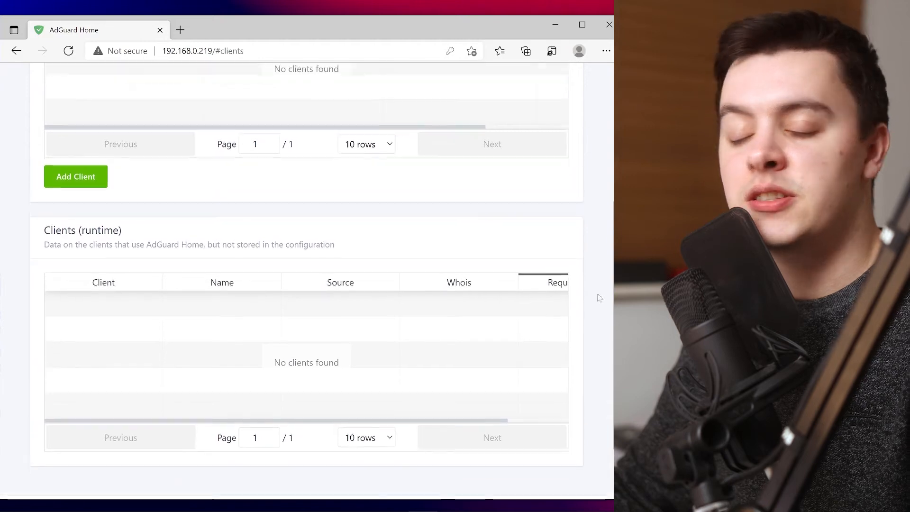
{"action": "left_click", "coordinate": [75, 176]}
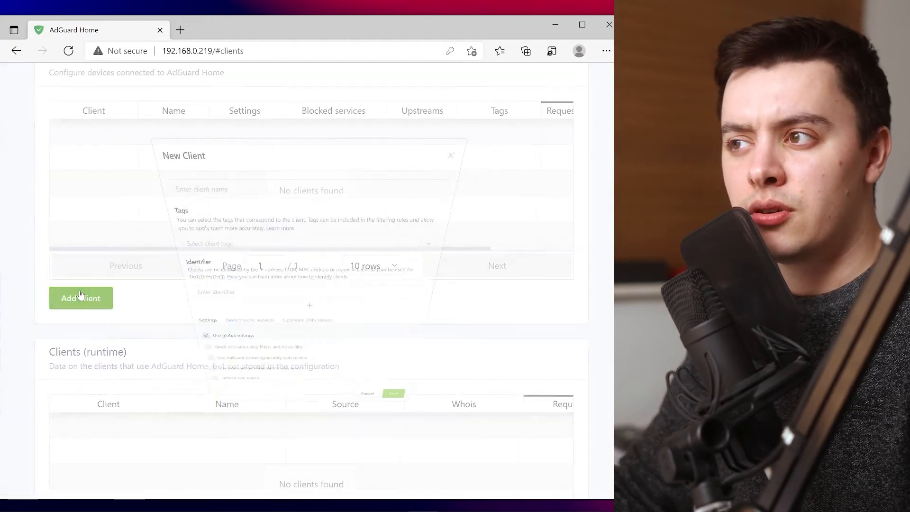
{"action": "left_click", "coordinate": [81, 297]}
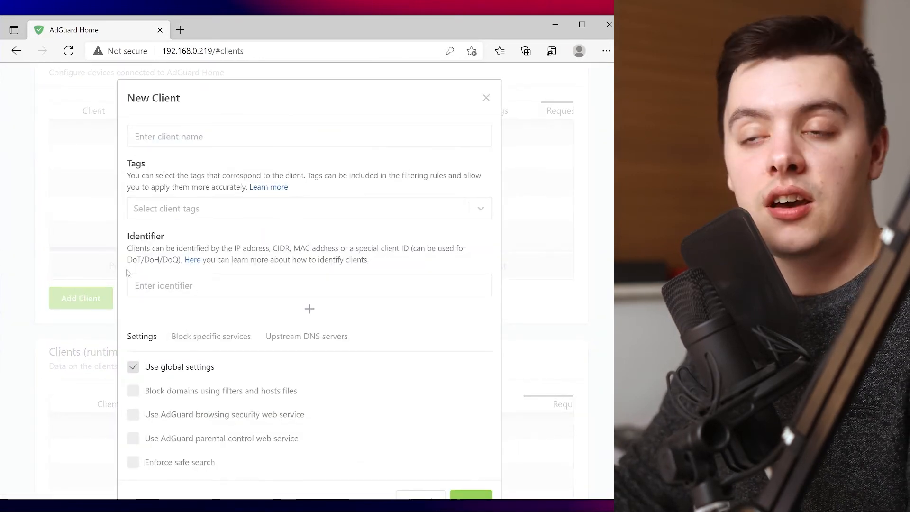
{"action": "left_click", "coordinate": [309, 135]}
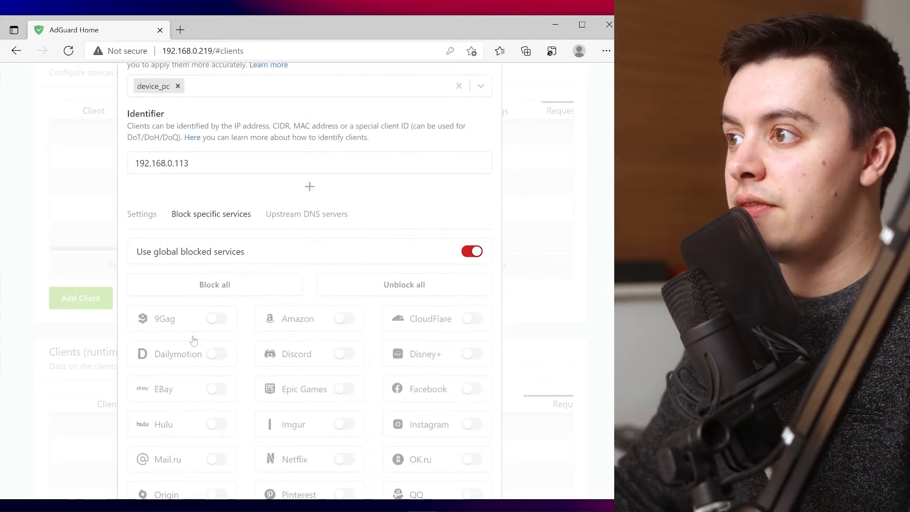
{"action": "scroll", "scroll_direction": "down", "scroll_amount": 3}
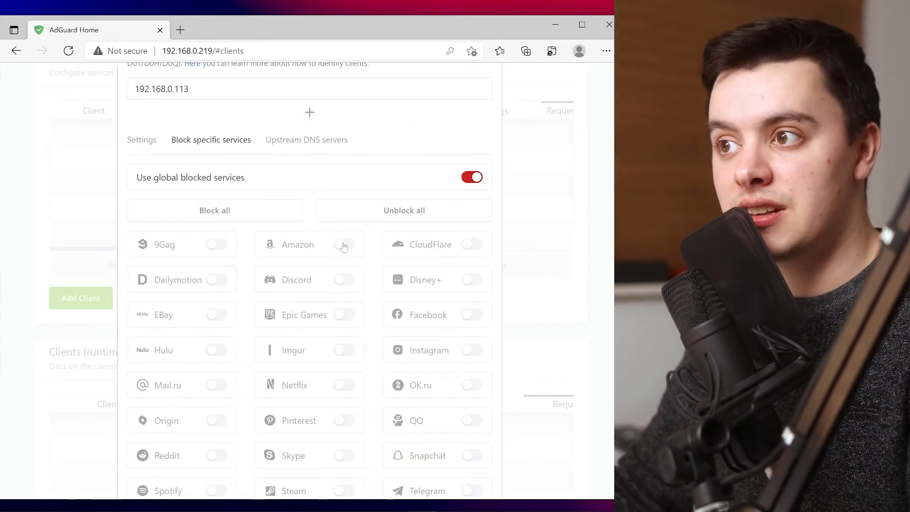
{"action": "left_click", "coordinate": [472, 177]}
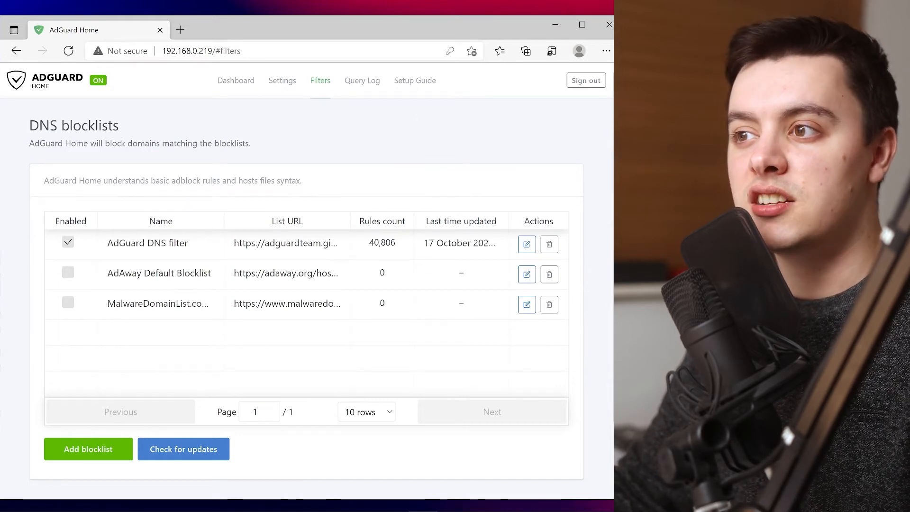
Review the DNS blocklists table with the AdGuard DNS filter enabled.
{"action": "scroll", "scroll_direction": "down", "scroll_amount": 3}
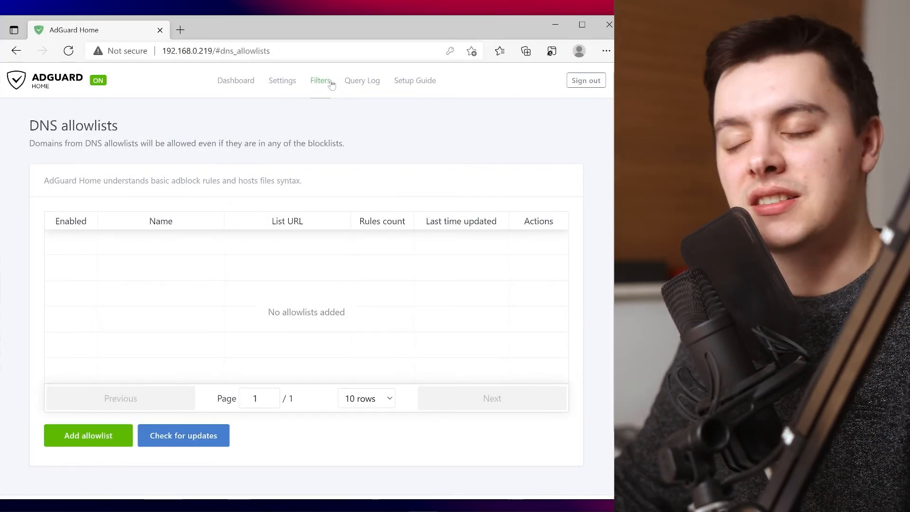
Switch on the YouTube toggle among the blocked services.
{"action": "left_click", "coordinate": [320, 80]}
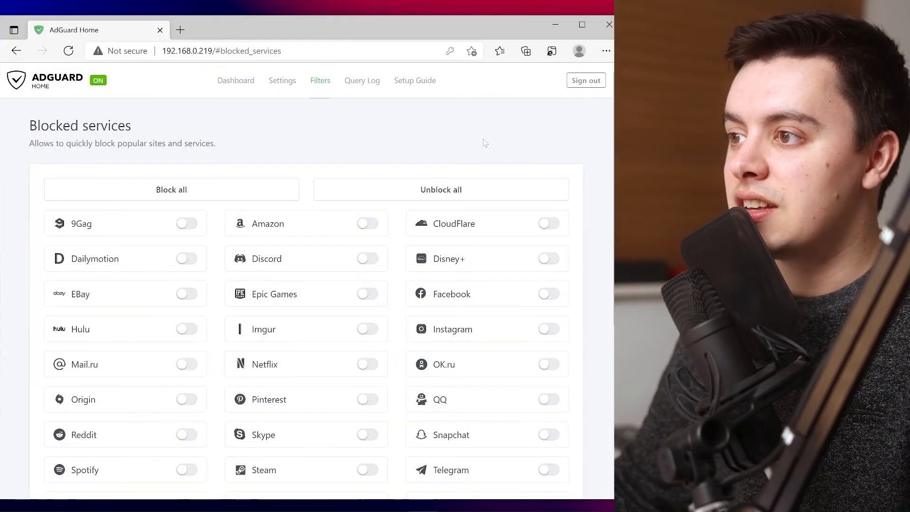
{"action": "scroll", "scroll_direction": "down", "scroll_amount": 3}
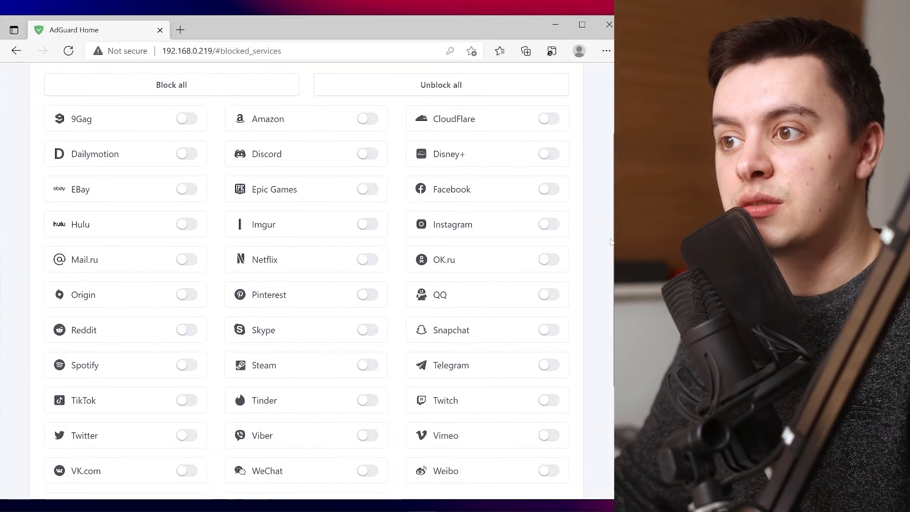
{"action": "scroll", "scroll_direction": "down", "scroll_amount": 3}
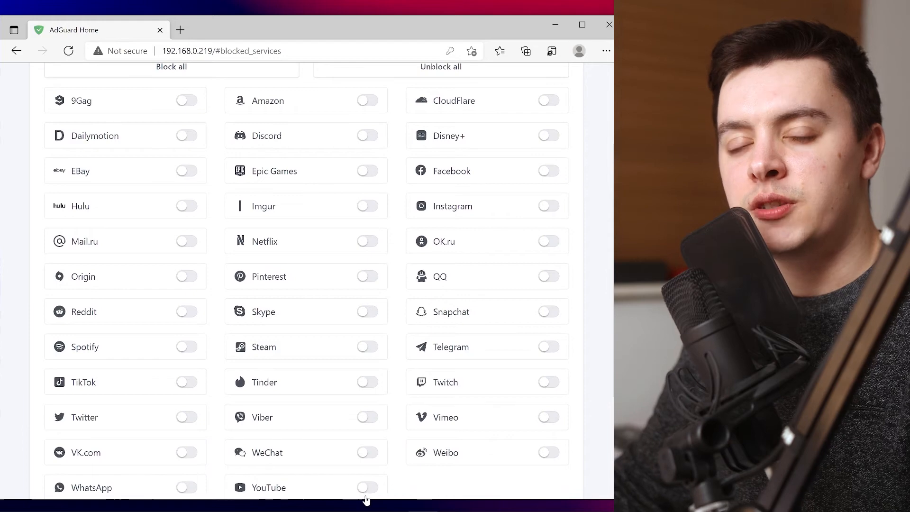
{"action": "left_click", "coordinate": [367, 488]}
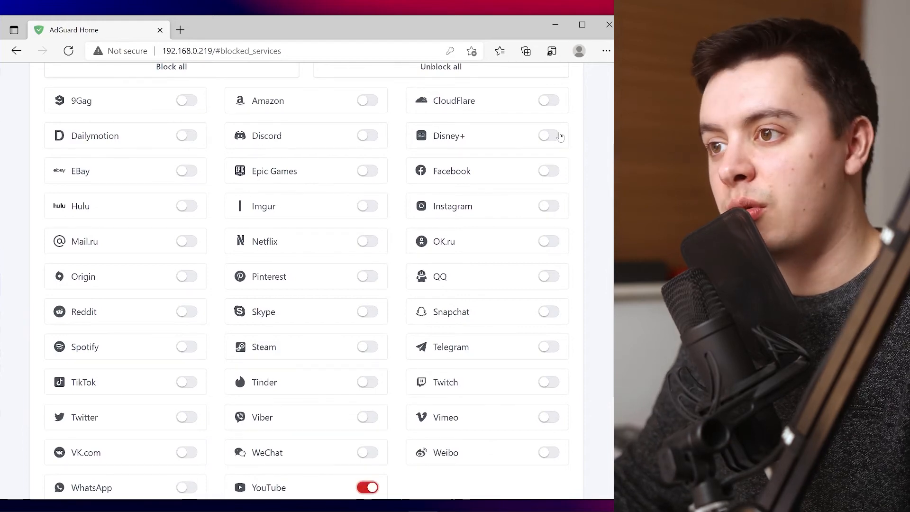
{"action": "left_click", "coordinate": [548, 135]}
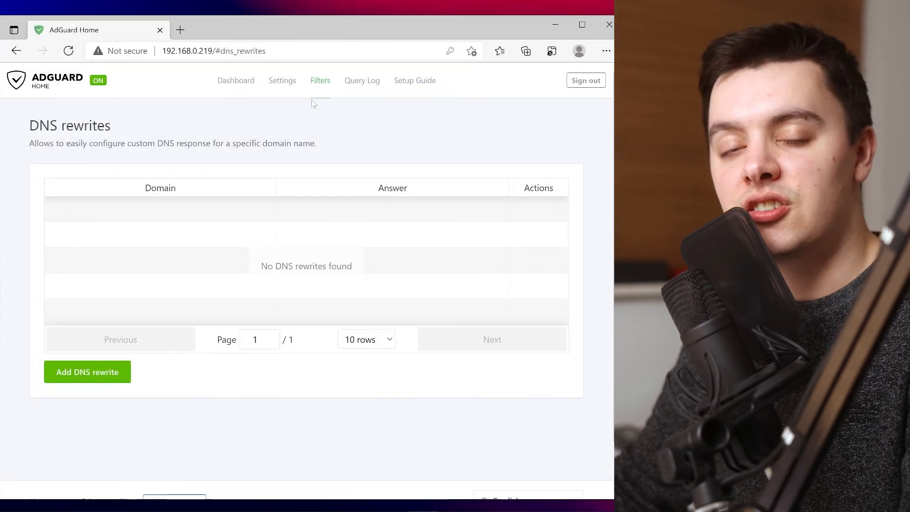
Peek at the Add DNS rewrite form, view the empty custom filtering rules, then the query log.
{"action": "left_click", "coordinate": [87, 371]}
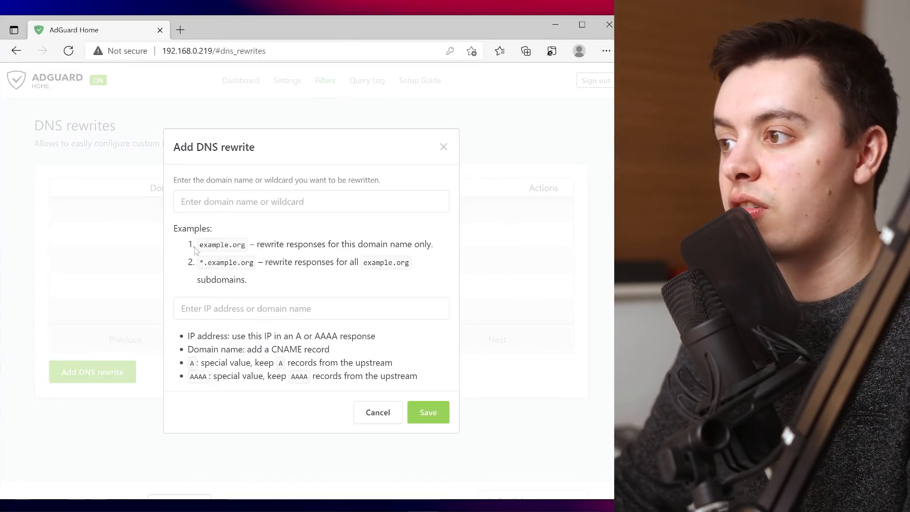
{"action": "left_click", "coordinate": [319, 79]}
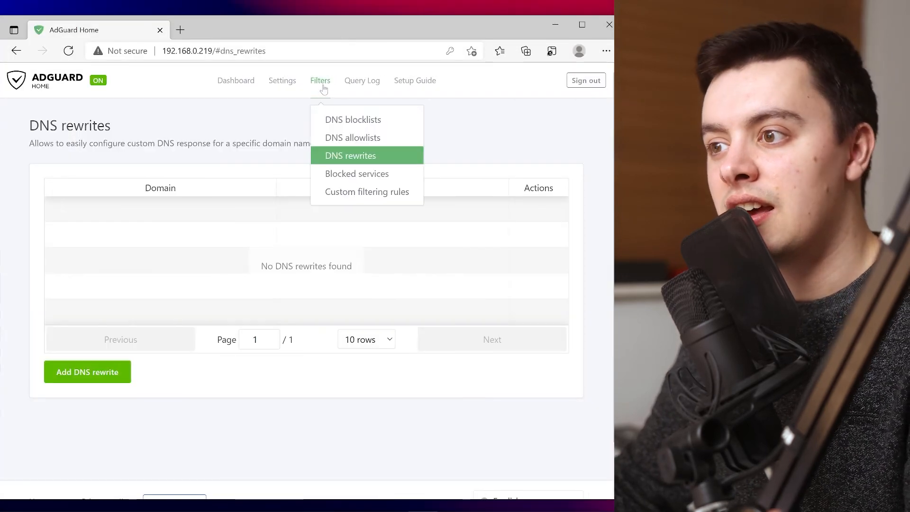
{"action": "left_click", "coordinate": [367, 192]}
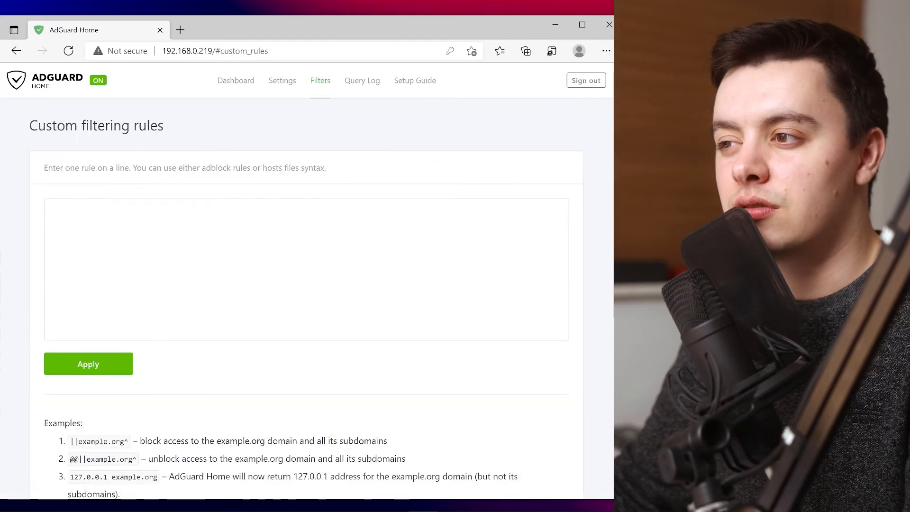
{"action": "scroll", "scroll_direction": "down", "scroll_amount": 3}
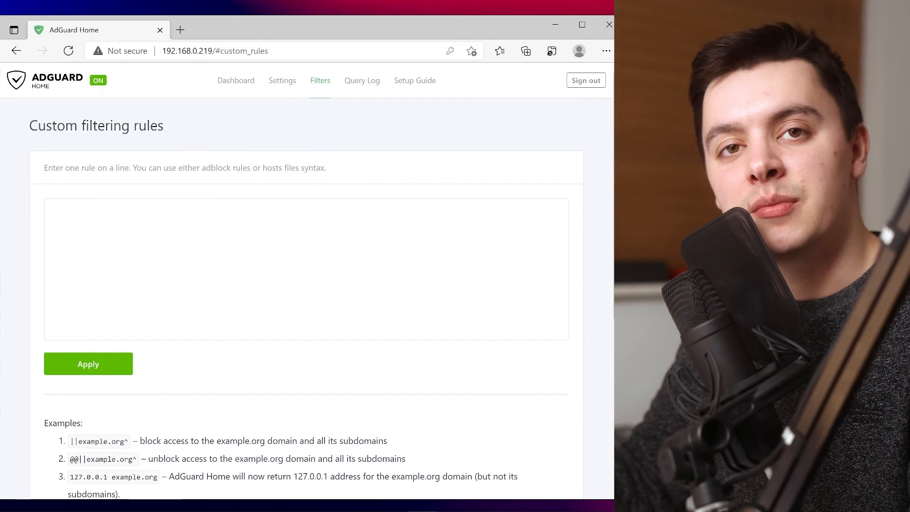
{"action": "left_click", "coordinate": [361, 80]}
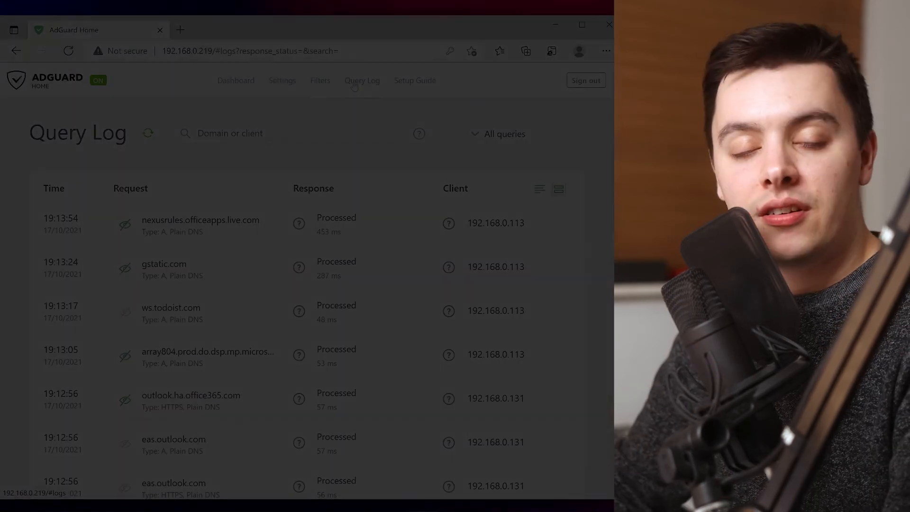